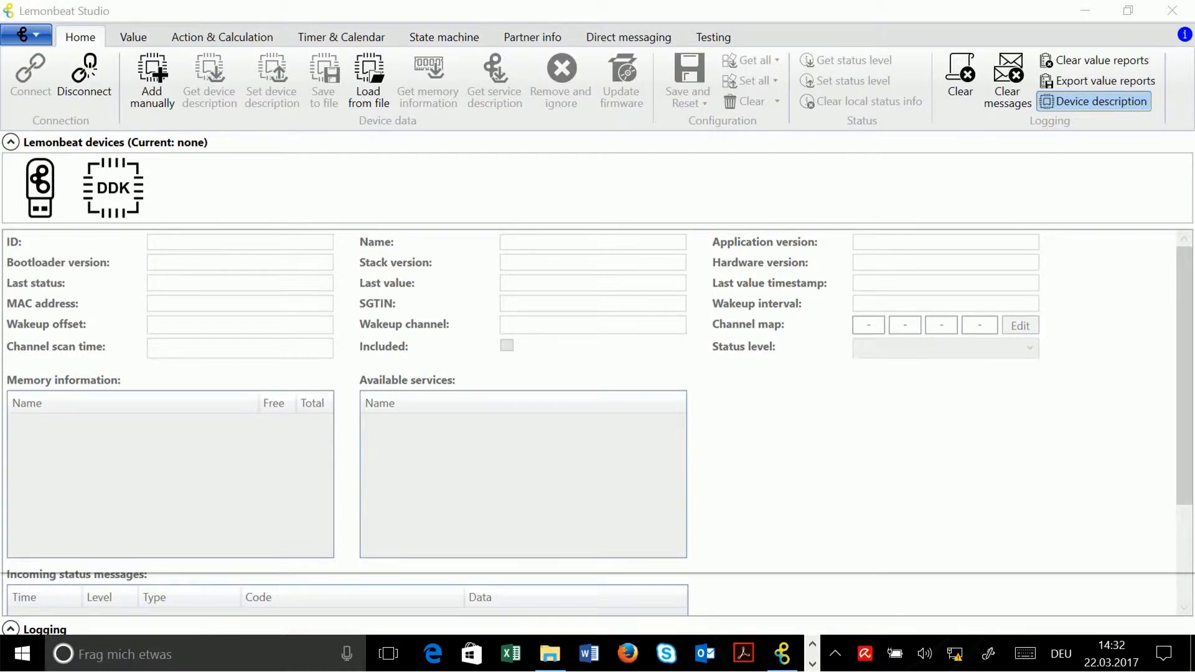
mouse_move(625, 388)
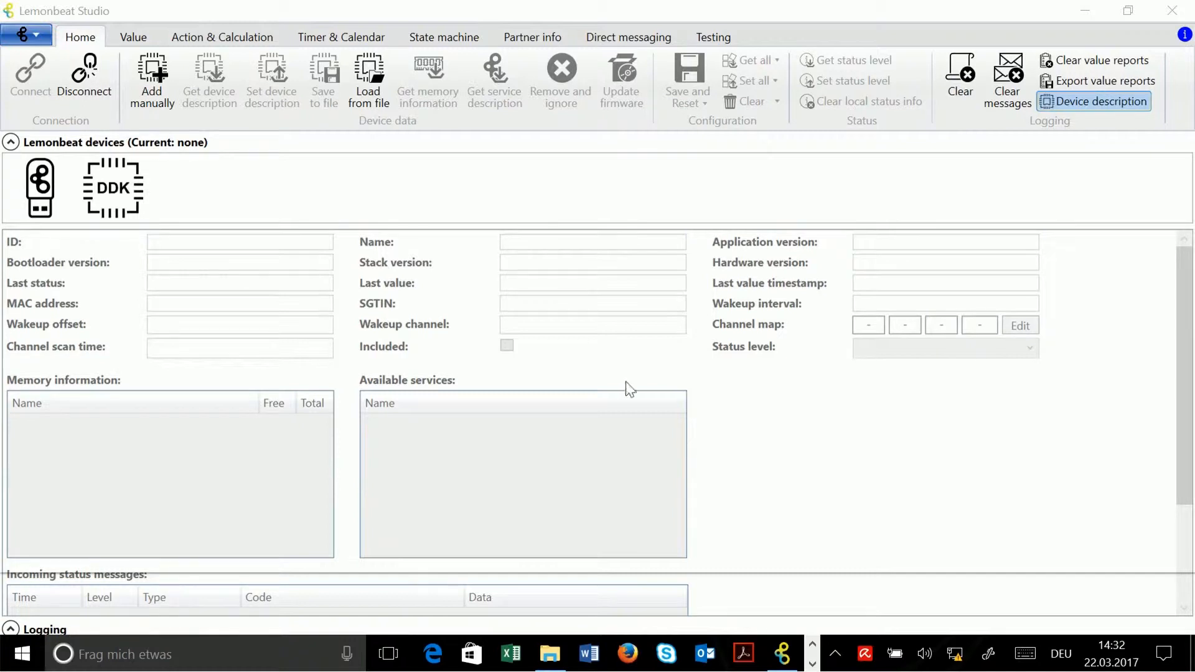
Step: Select the DDK-NTP-1 device and show its Value tab
click(112, 188)
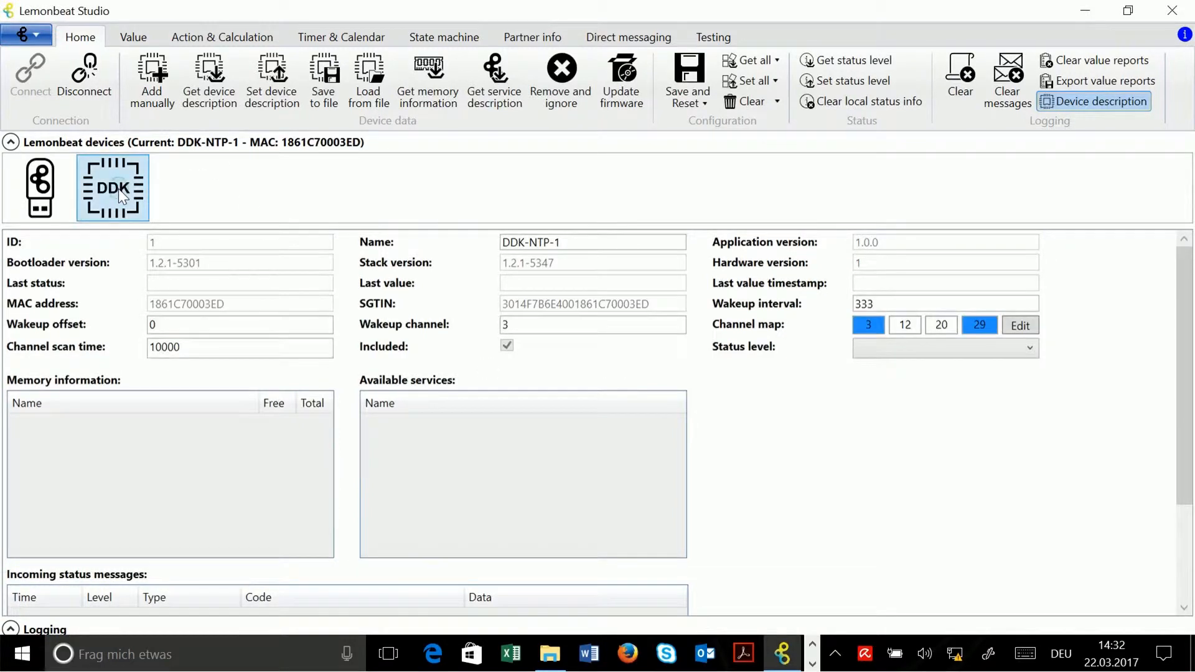
click(133, 36)
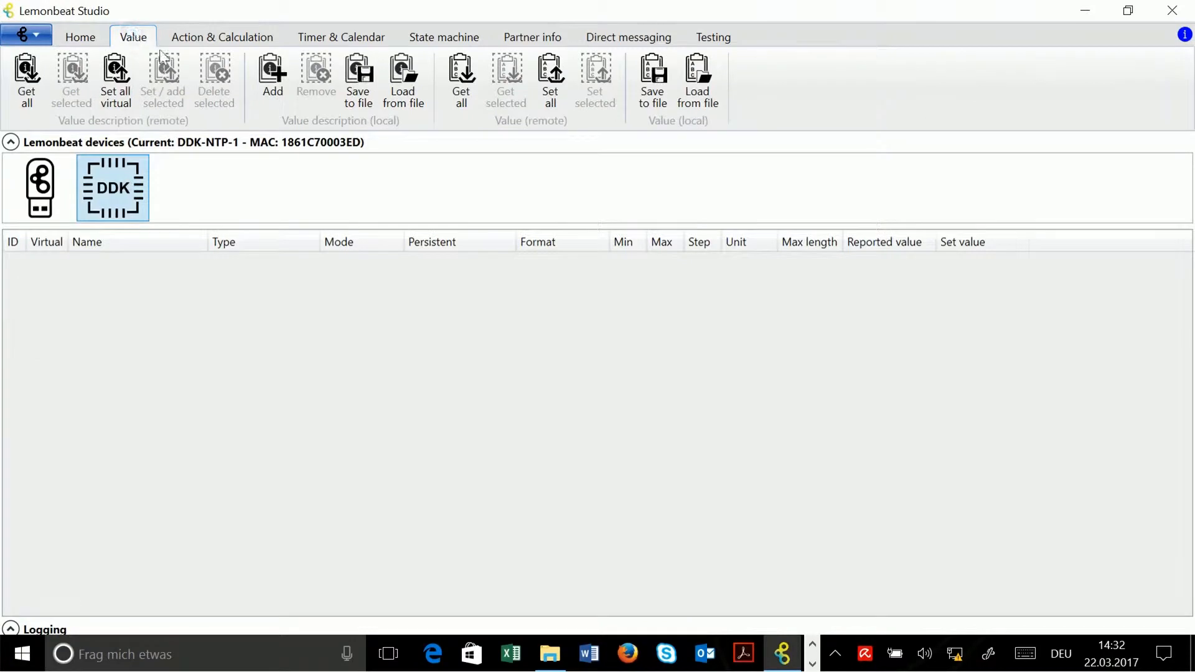
mouse_move(220, 126)
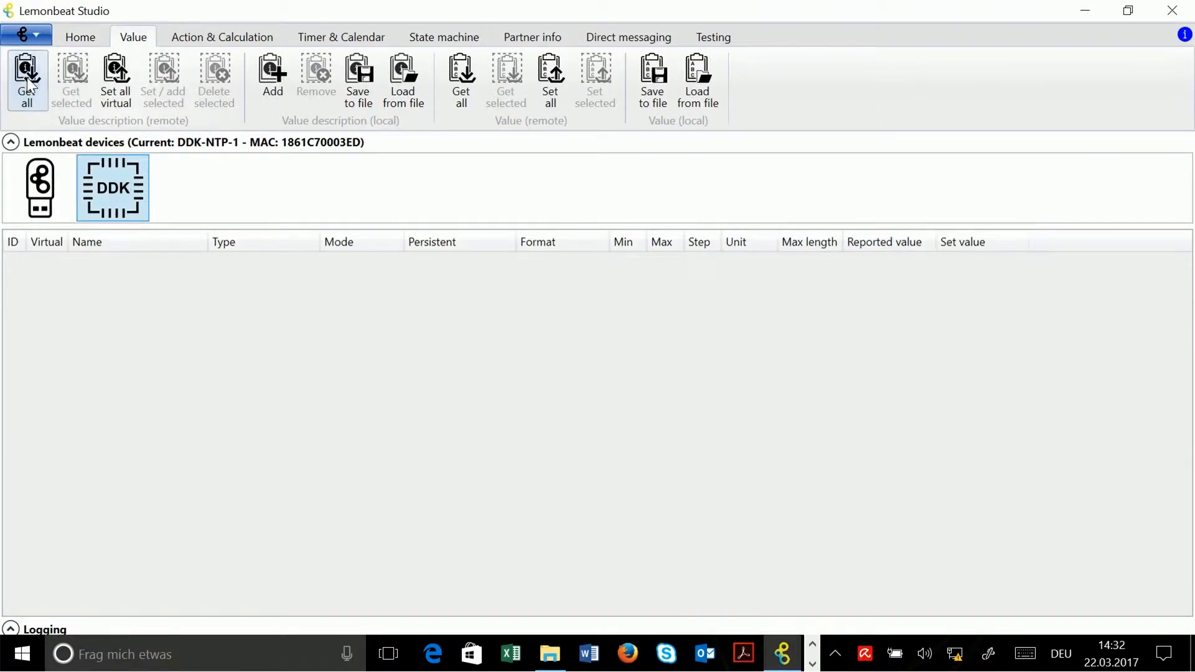
Step: Fetch all remote value descriptions, then inspect the LED 3 and LED 5 entries
click(28, 80)
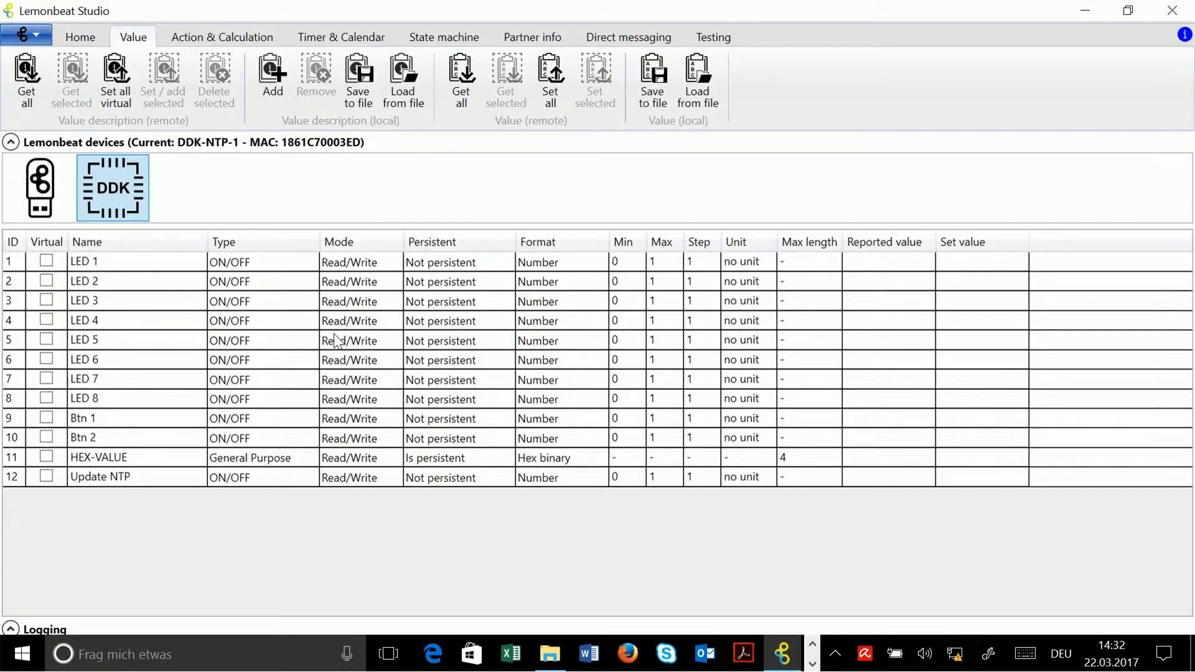
mouse_move(177, 351)
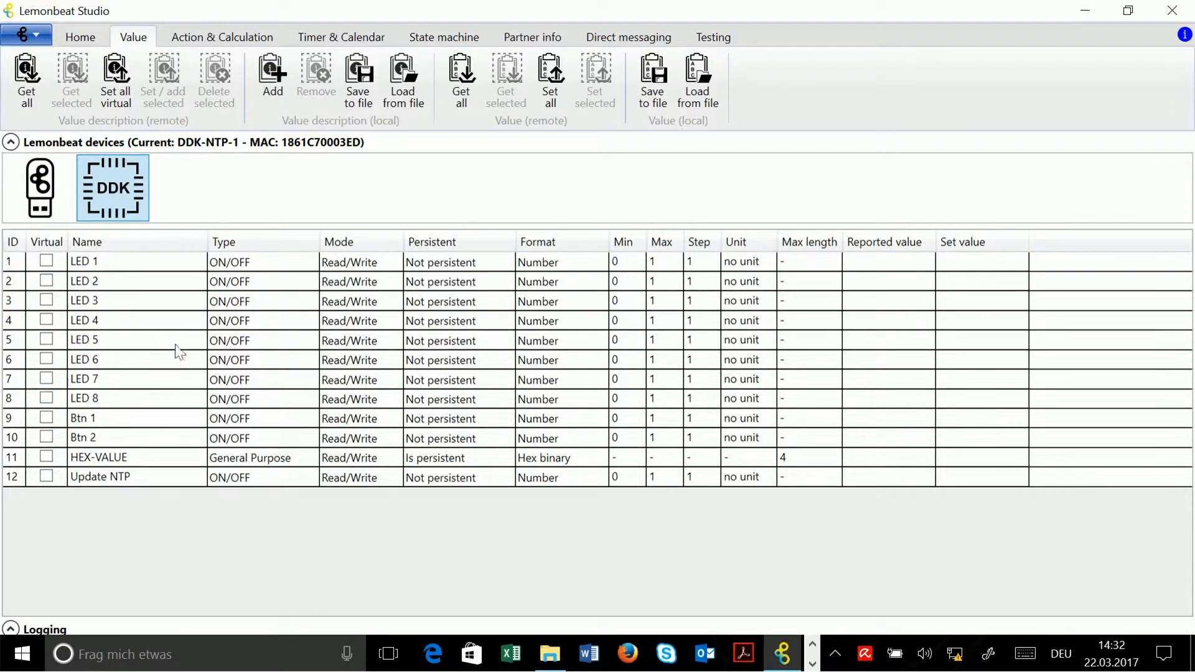
mouse_move(48, 248)
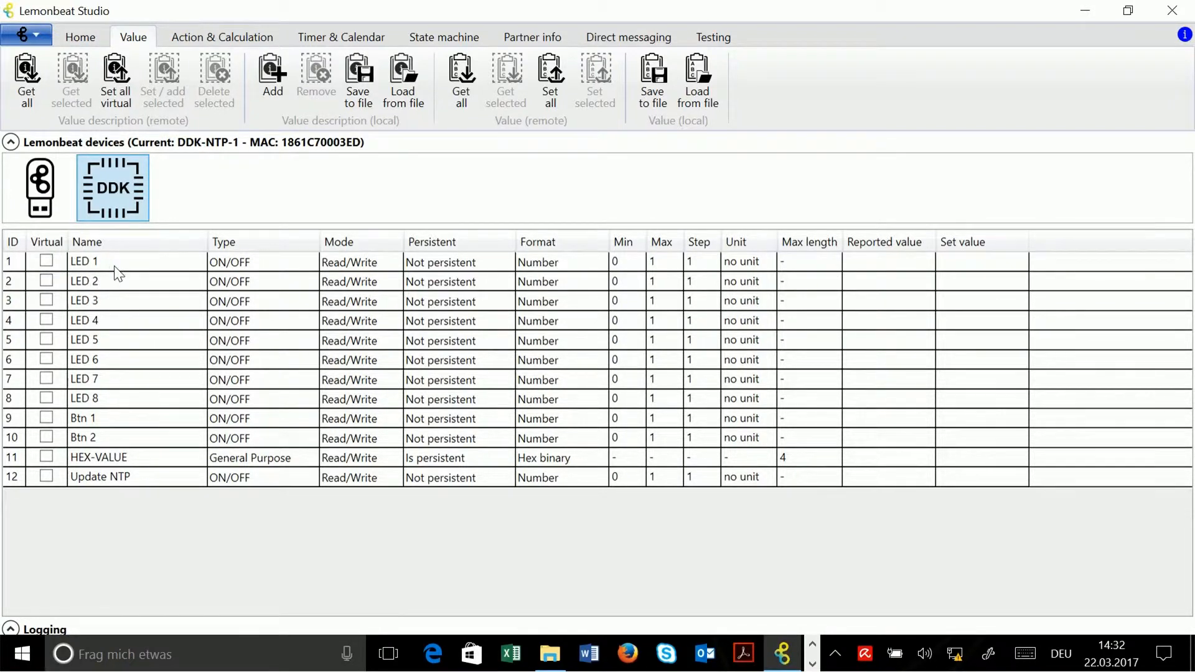
mouse_move(149, 401)
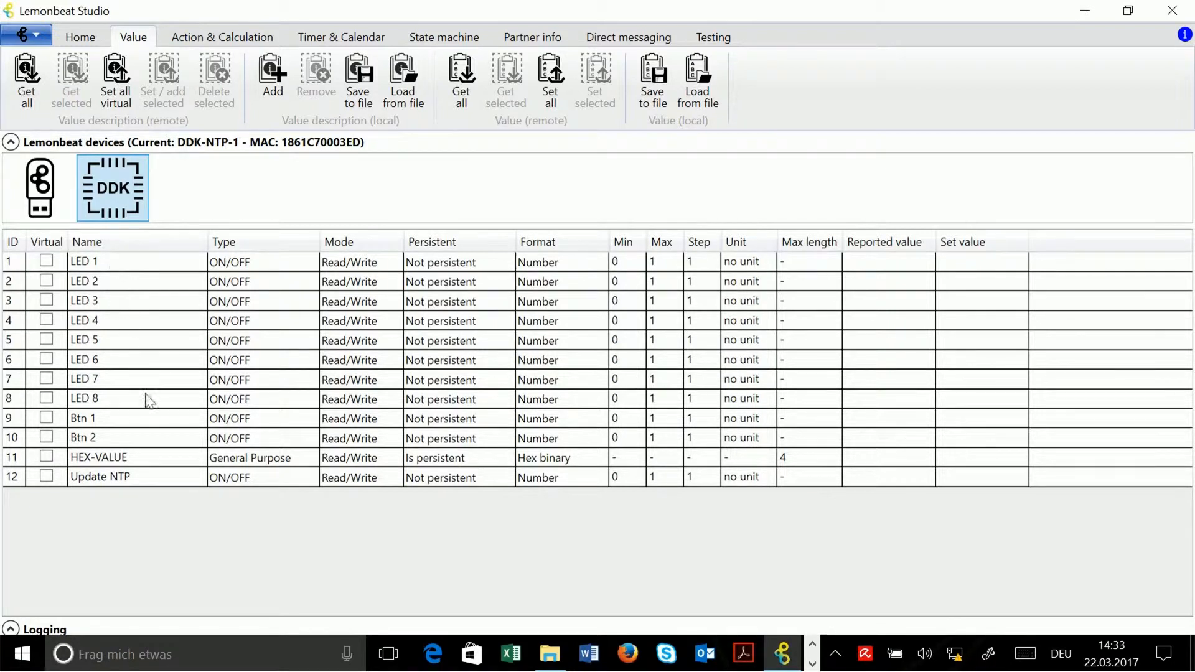
mouse_move(181, 461)
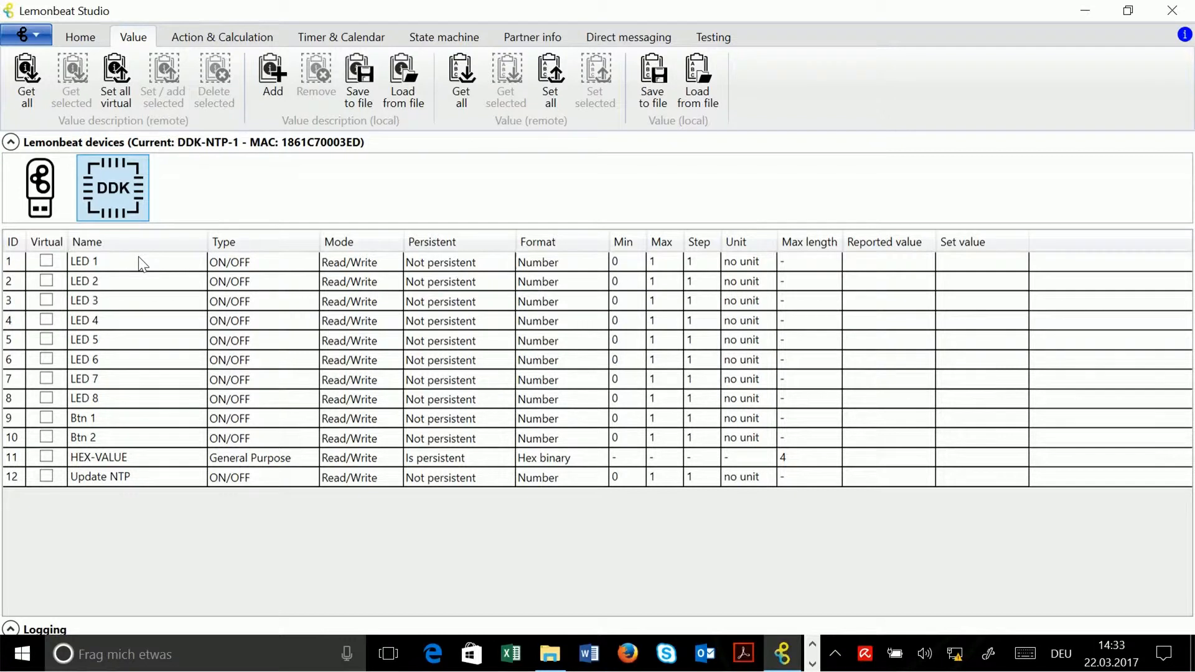
mouse_move(379, 308)
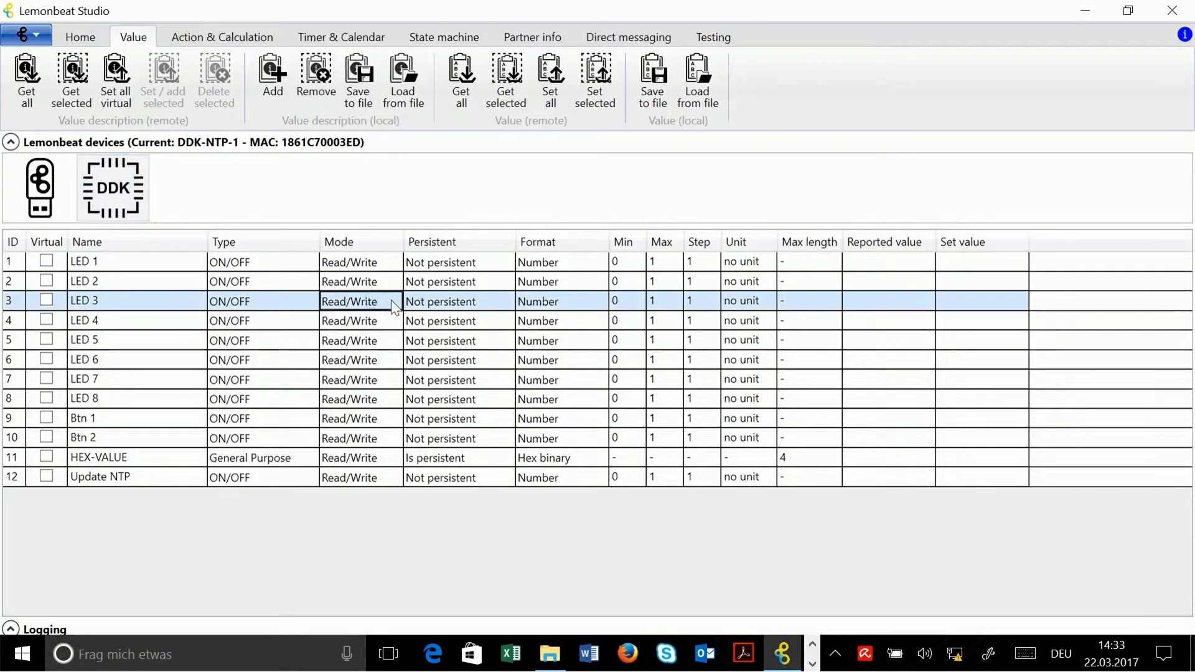
click(358, 302)
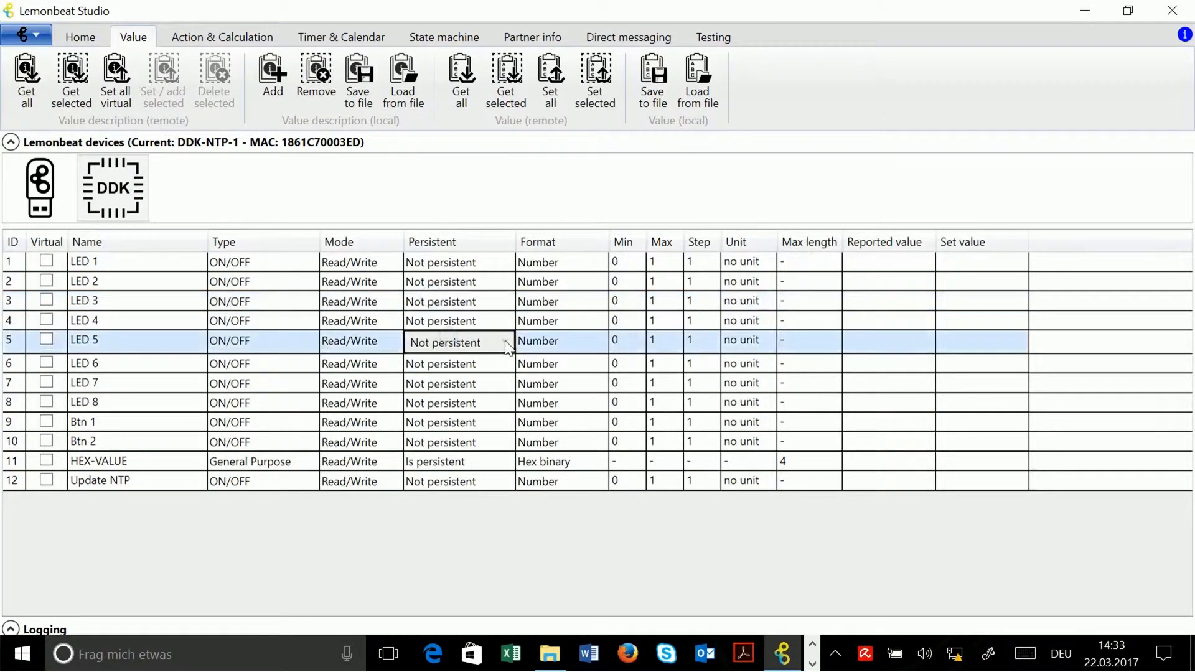
click(560, 360)
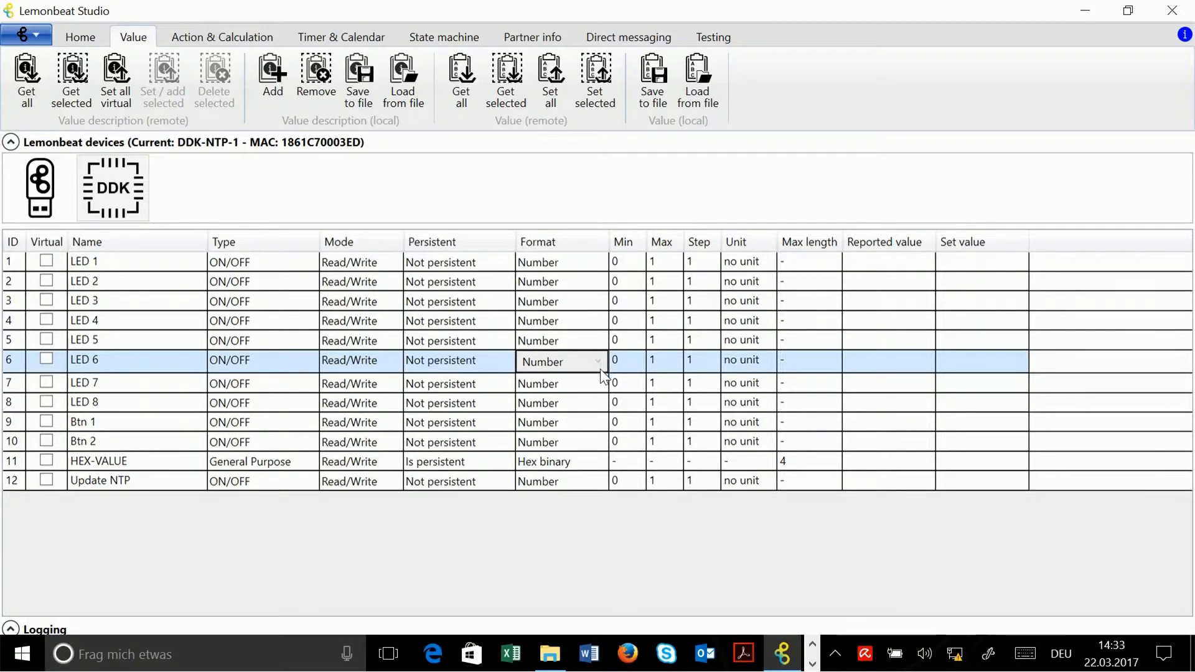
mouse_move(539, 373)
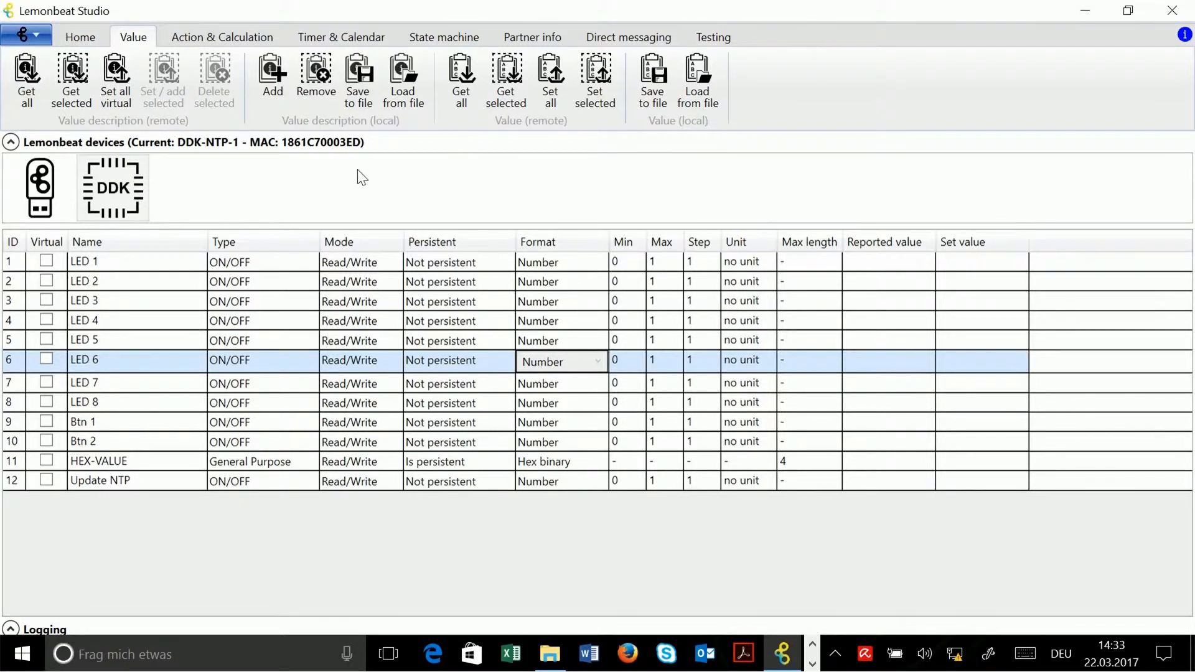
mouse_move(402, 132)
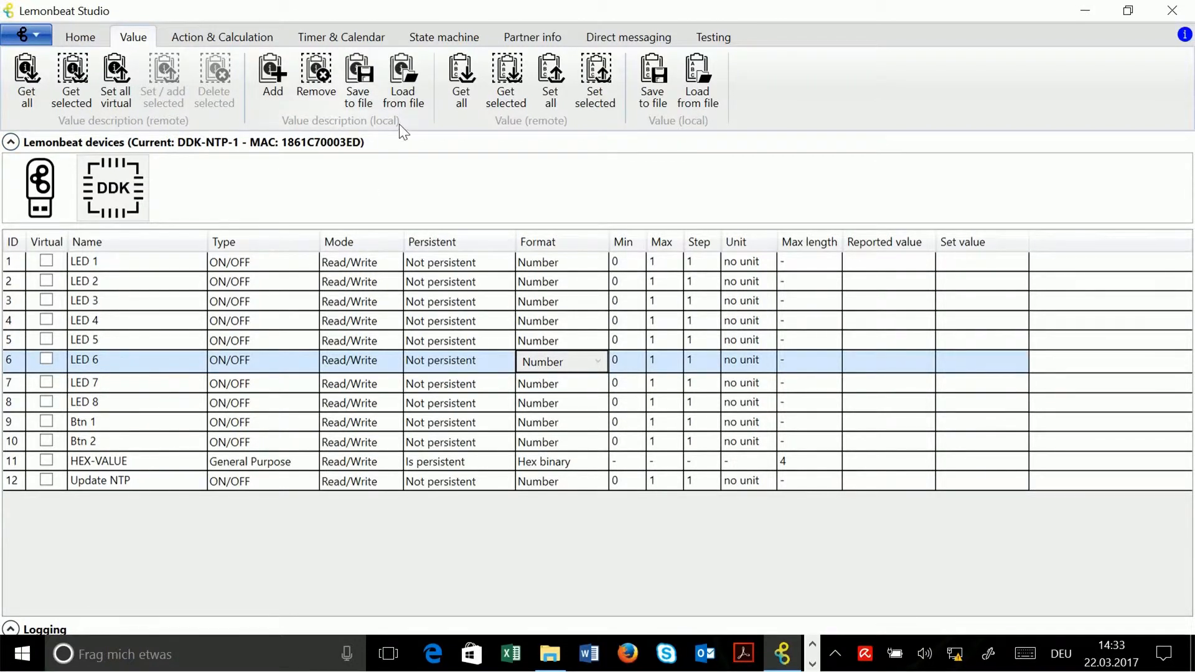
Step: Add a local value description row and name it Counter1
click(272, 78)
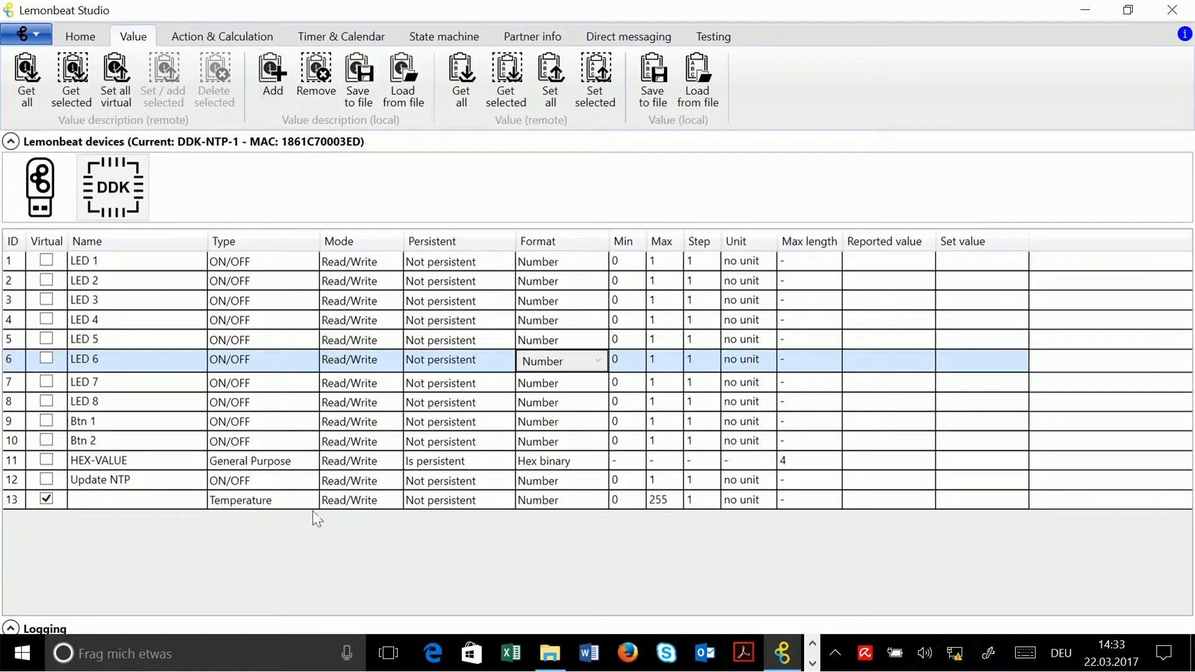
mouse_move(495, 506)
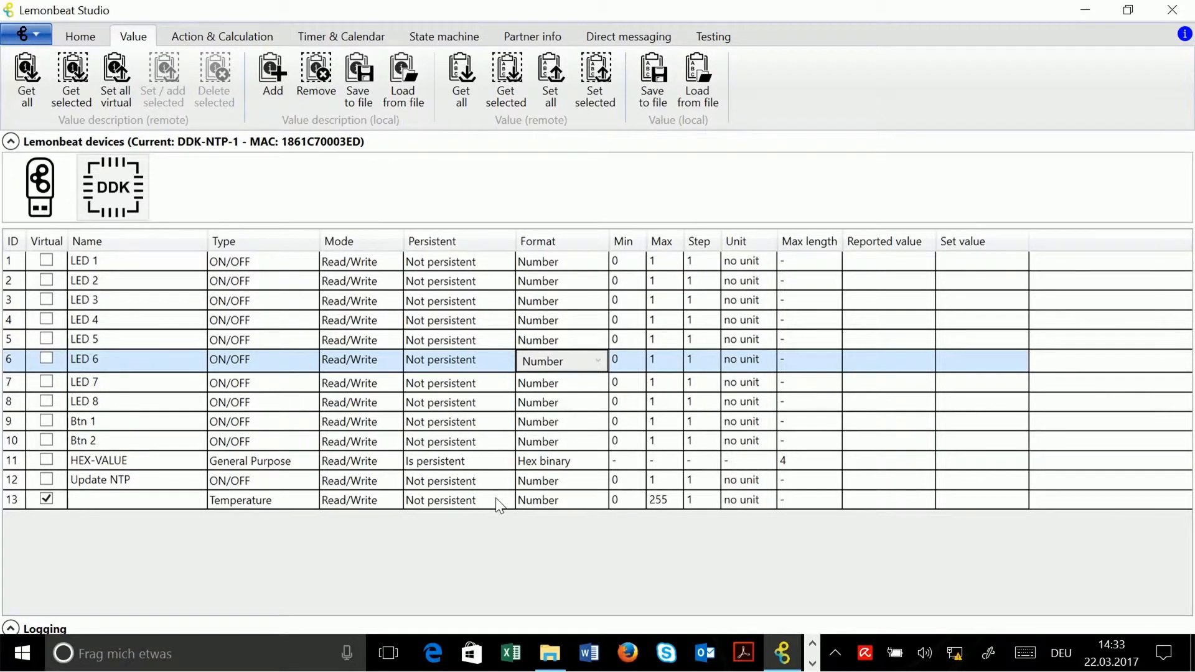
mouse_move(235, 505)
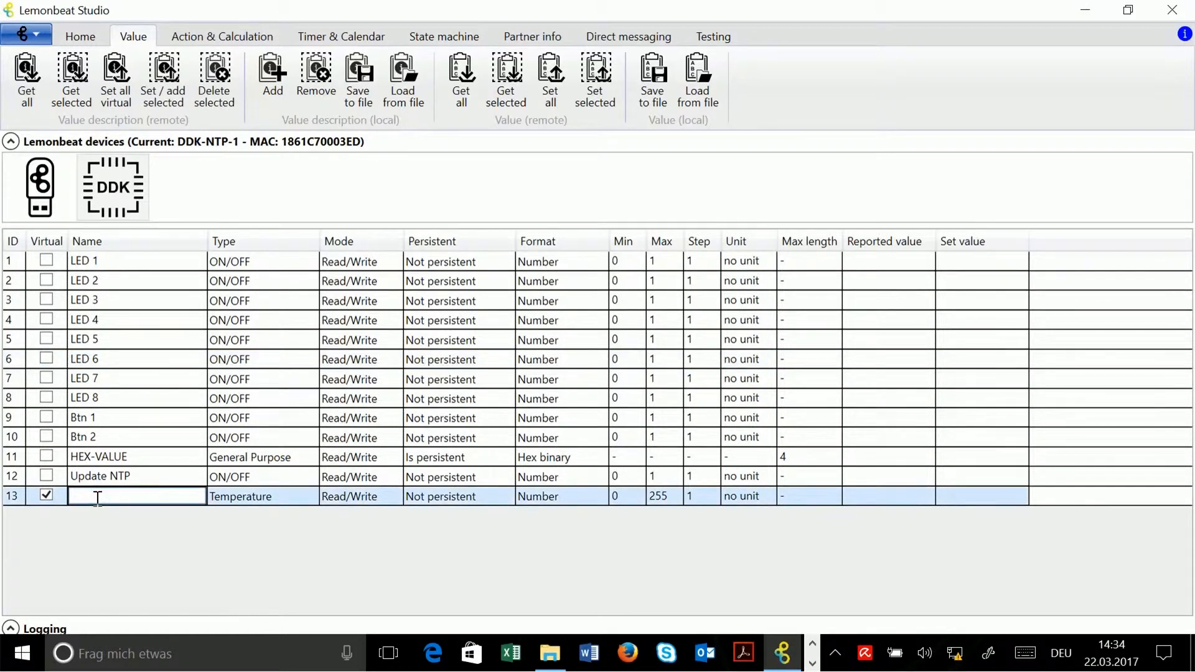
text(Counter1)
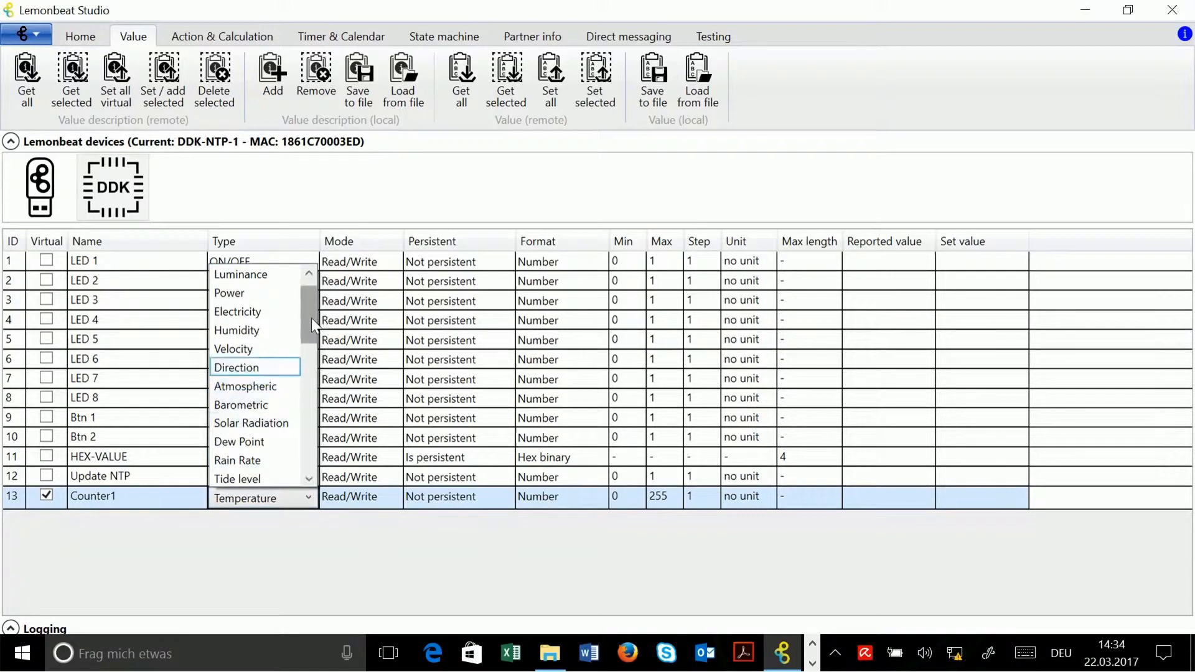
Step: Change row 13's type from Temperature to Counter
click(244, 498)
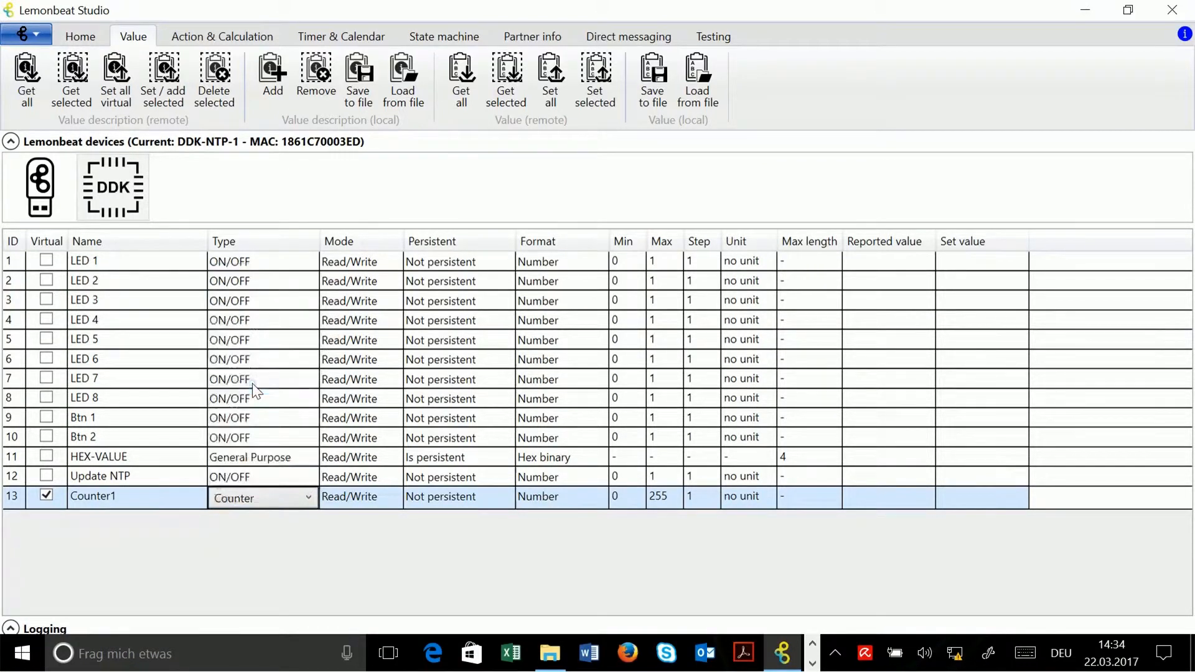
mouse_move(404, 359)
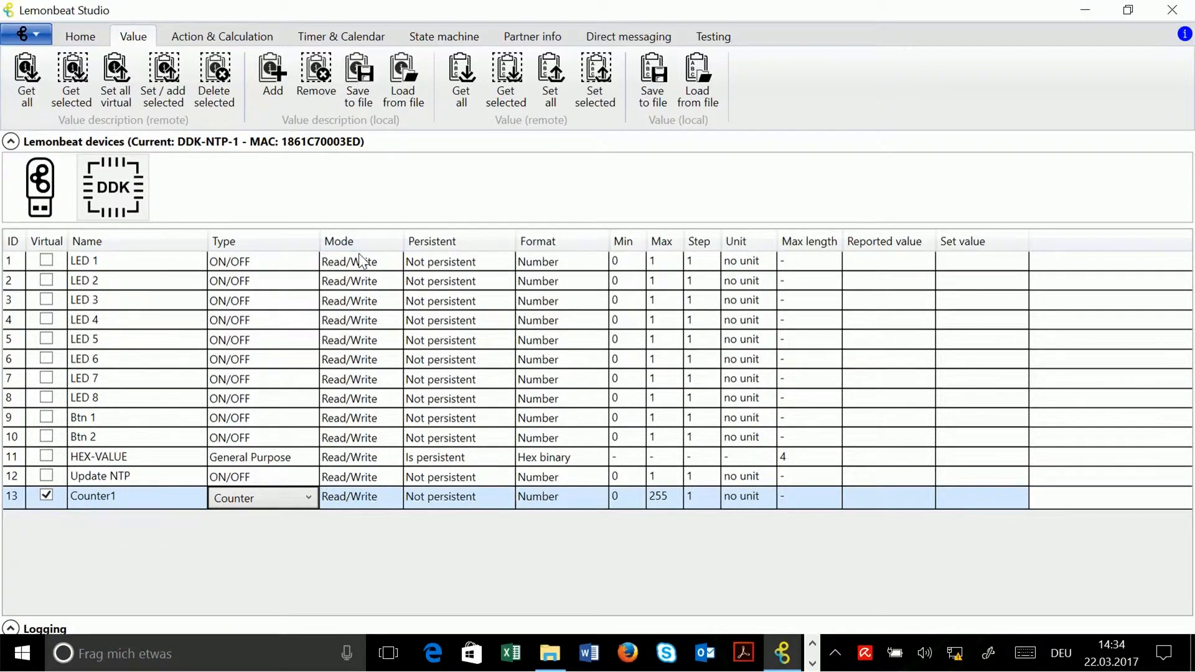
mouse_move(411, 561)
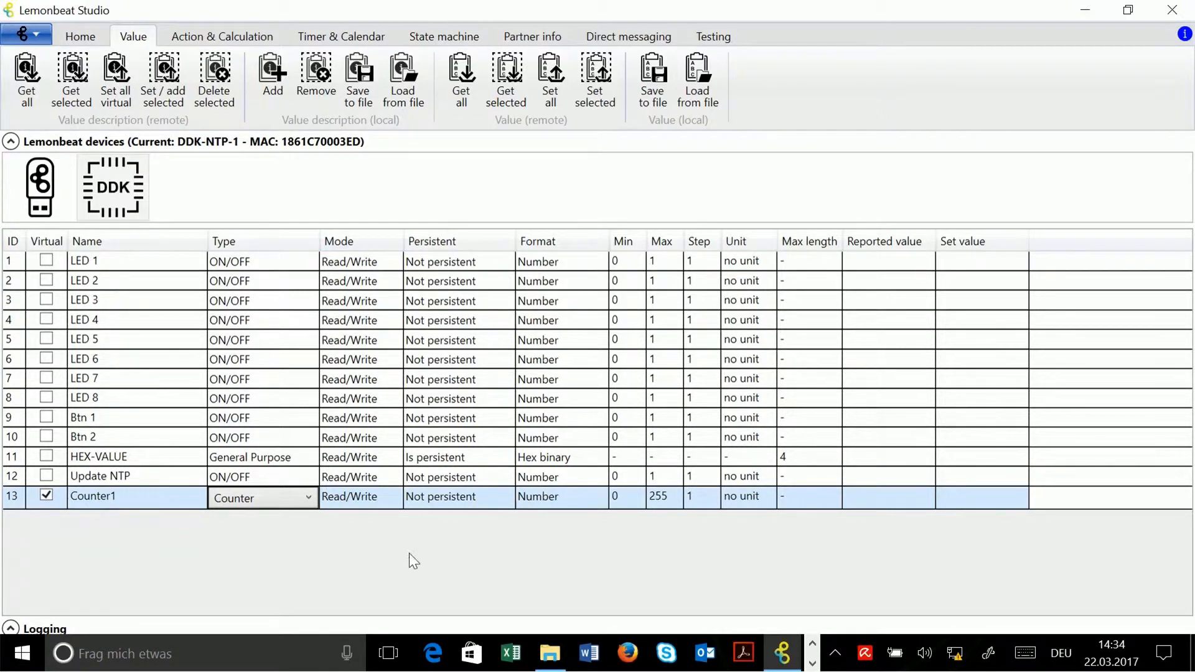
mouse_move(353, 509)
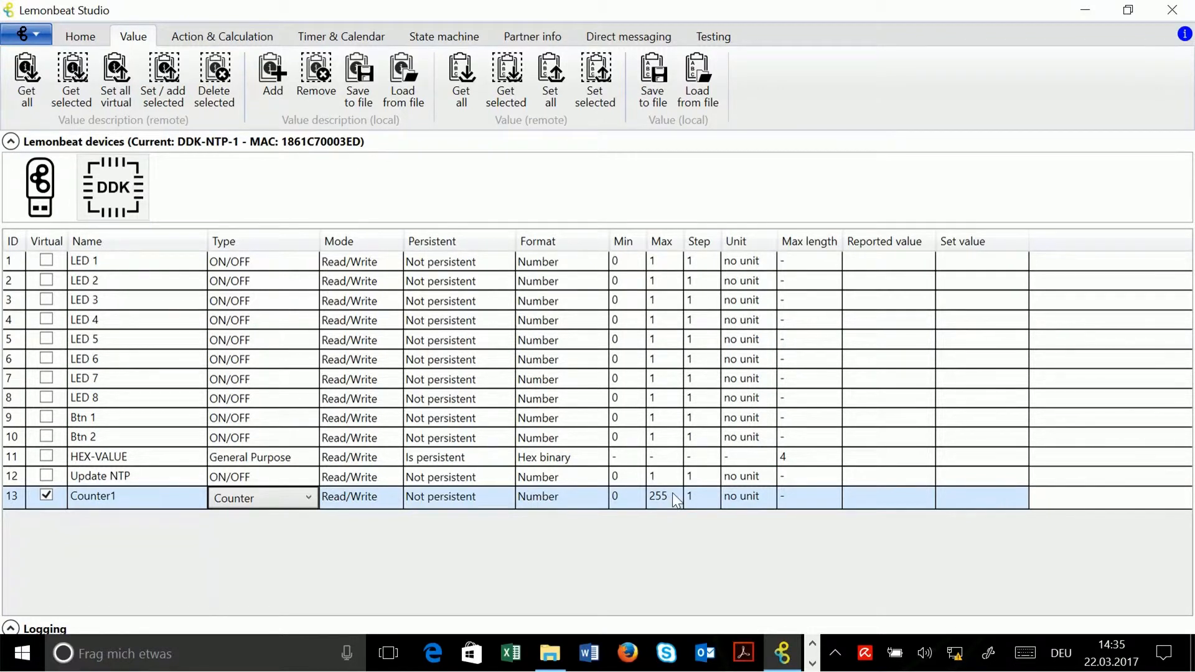
Step: Change Counter1's maximum from 255 to 8, leaving unit and max length unchanged
click(625, 496)
text(8)
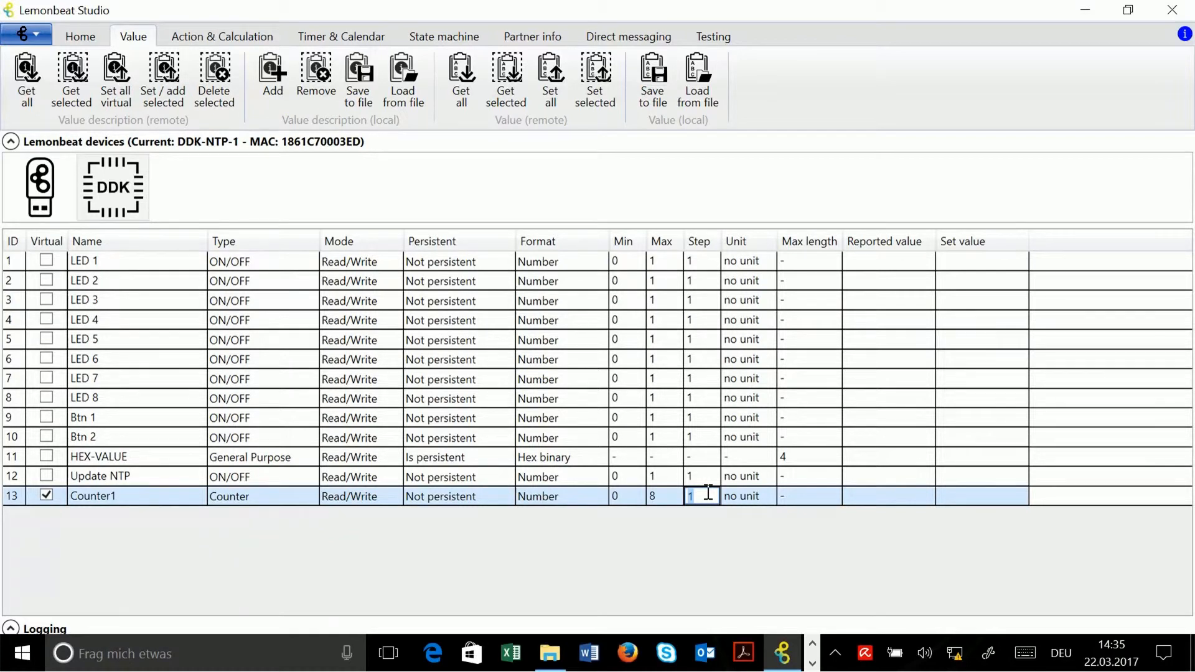
click(746, 496)
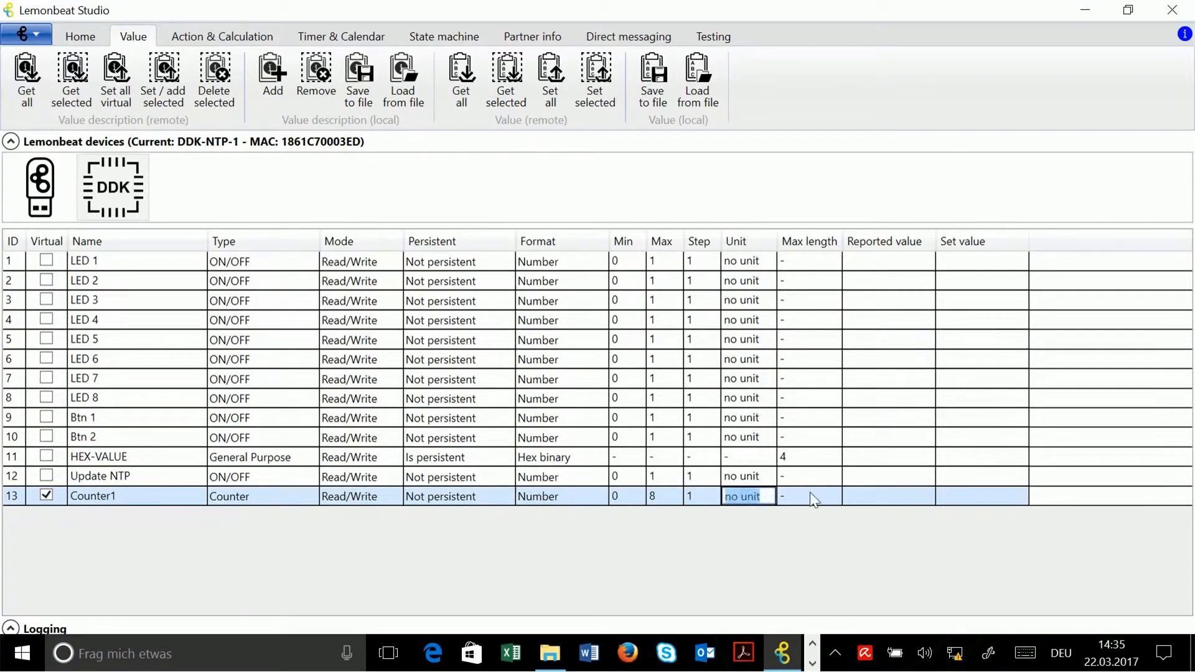
click(808, 496)
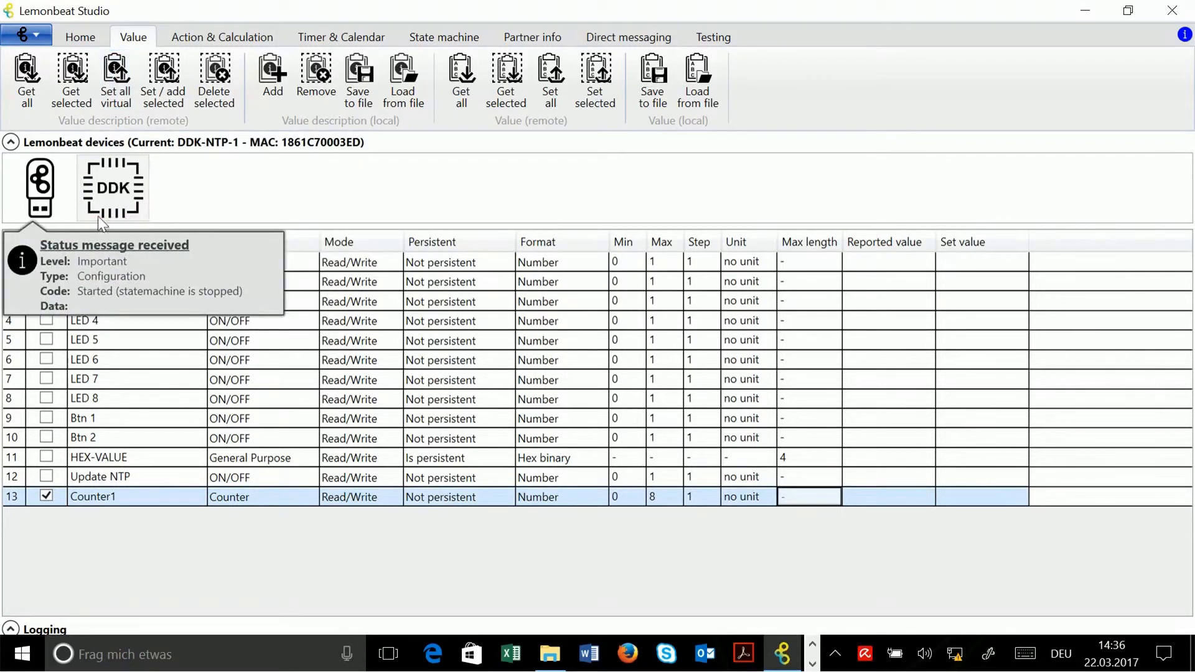
mouse_move(231, 180)
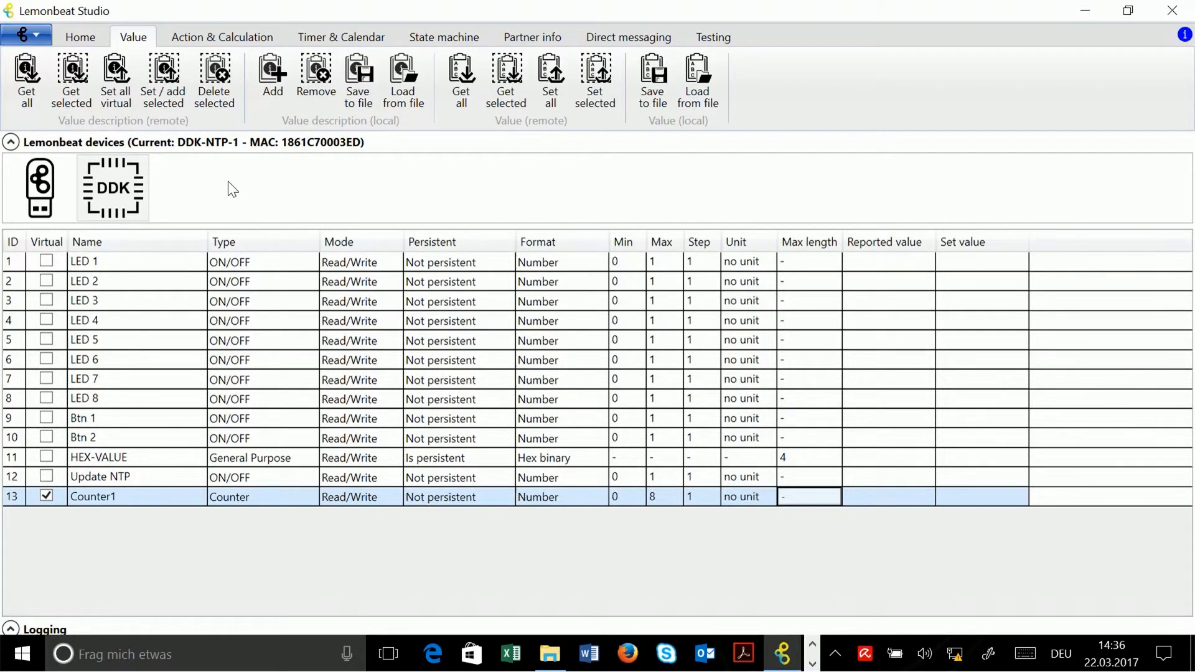
click(79, 37)
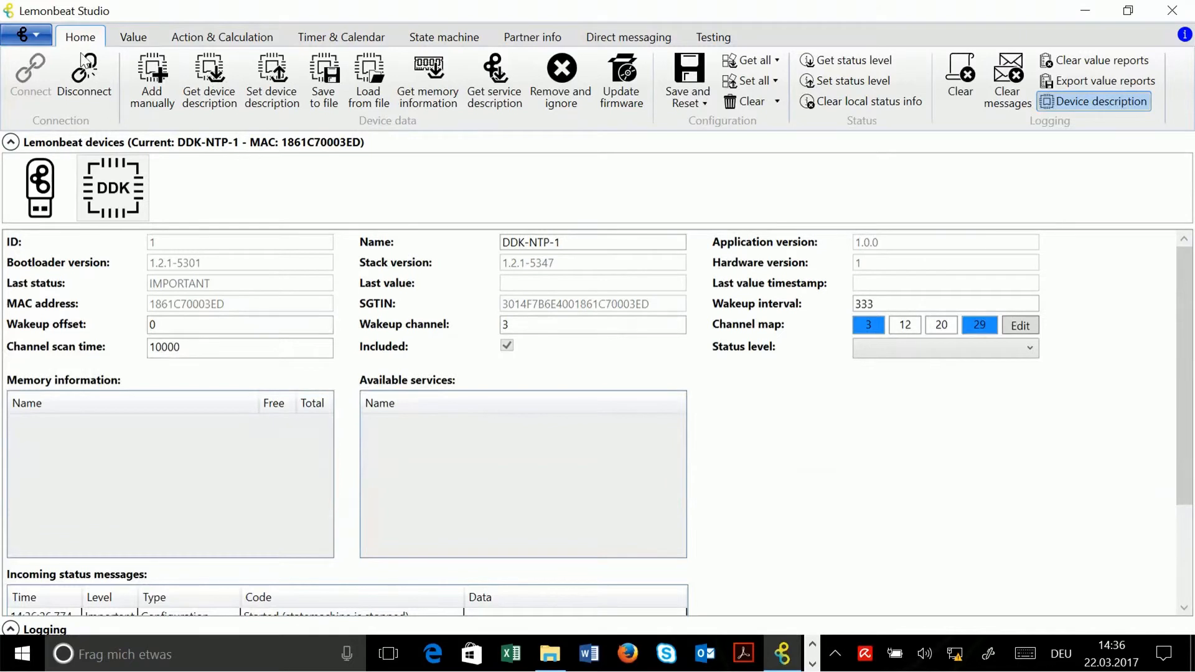
mouse_move(686, 72)
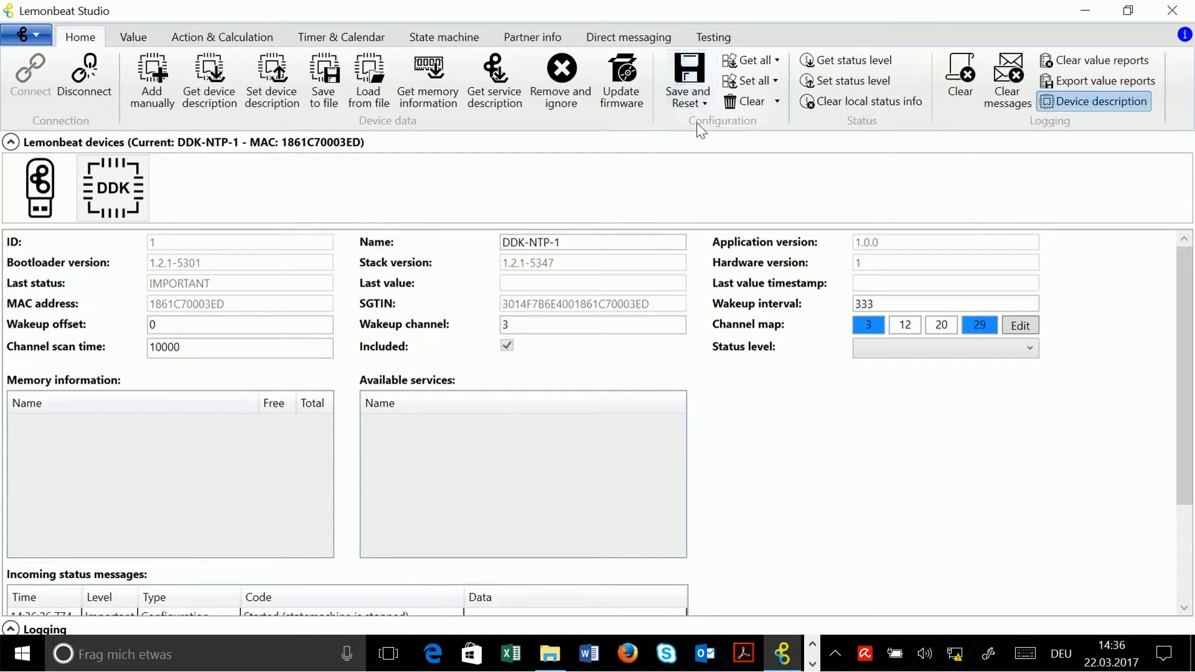
mouse_move(720, 203)
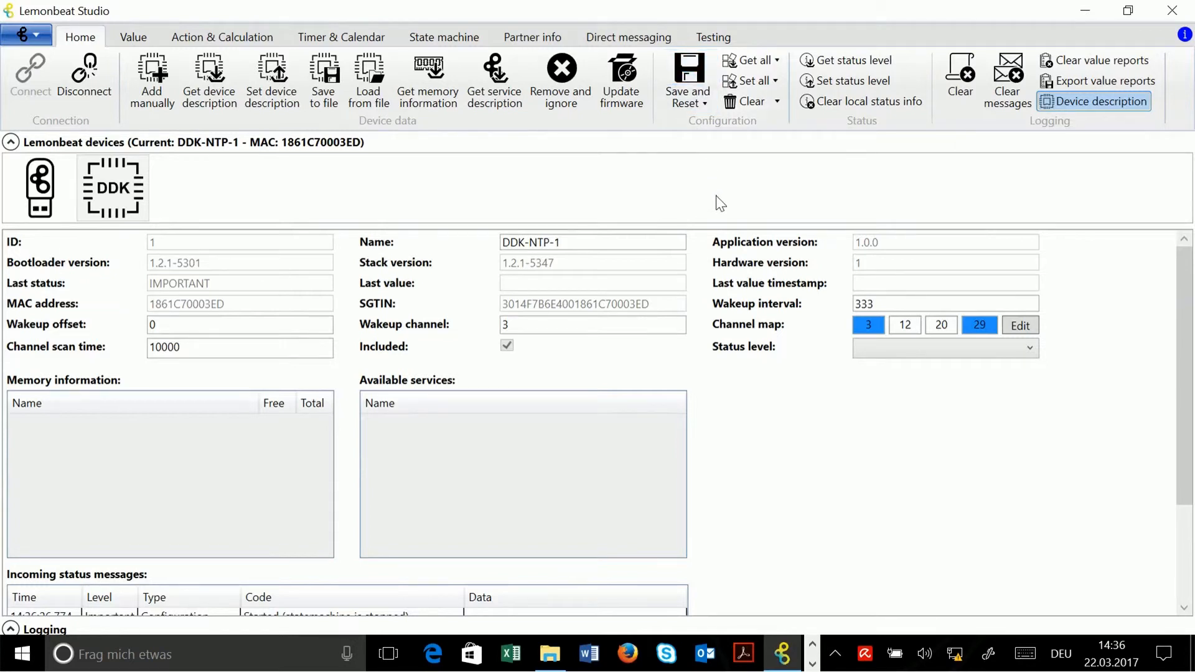
mouse_move(229, 152)
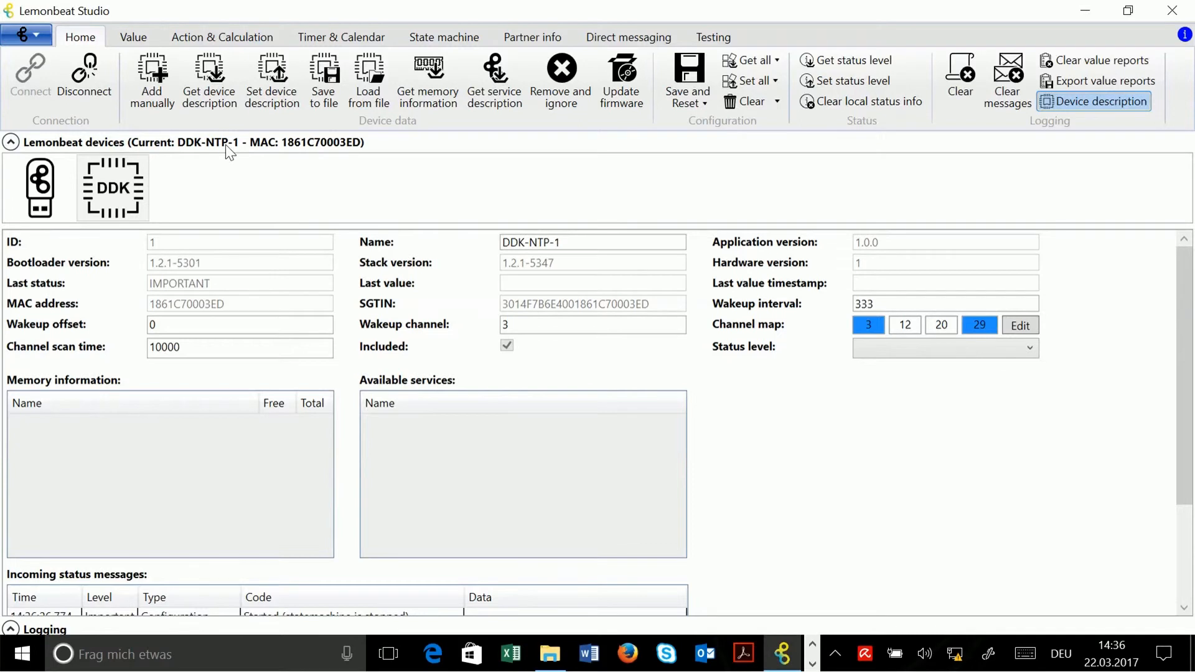
click(132, 37)
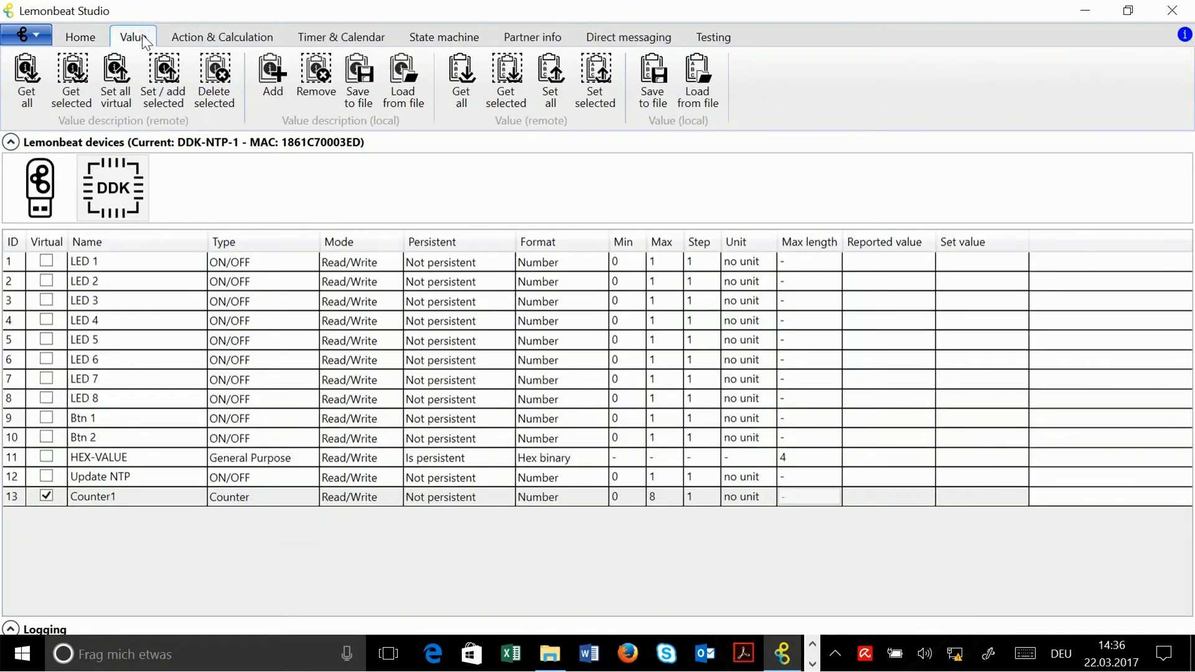